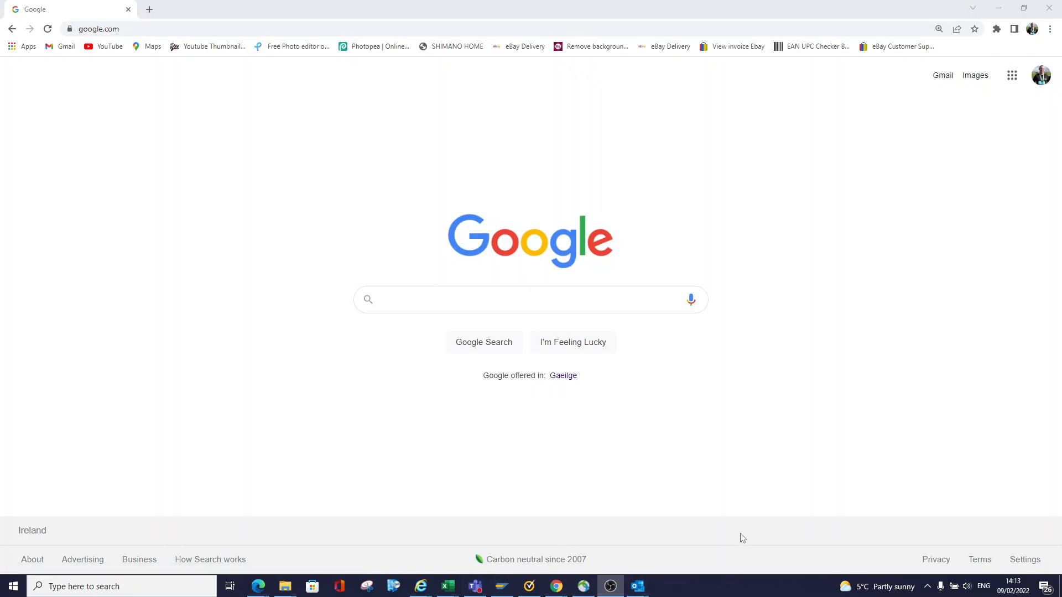
pyautogui.moveTo(734, 464)
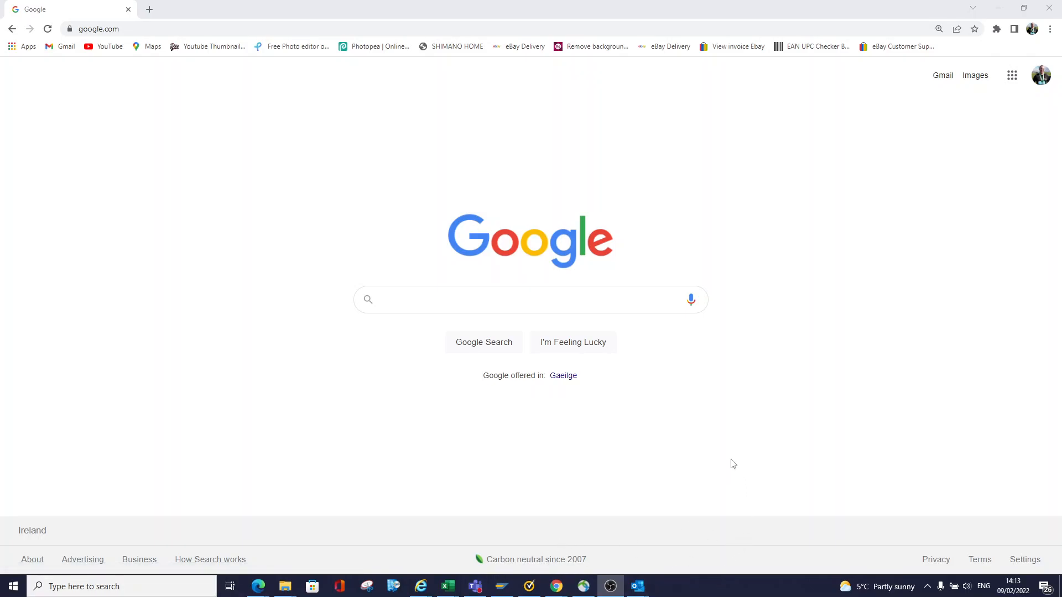
pyautogui.moveTo(737, 588)
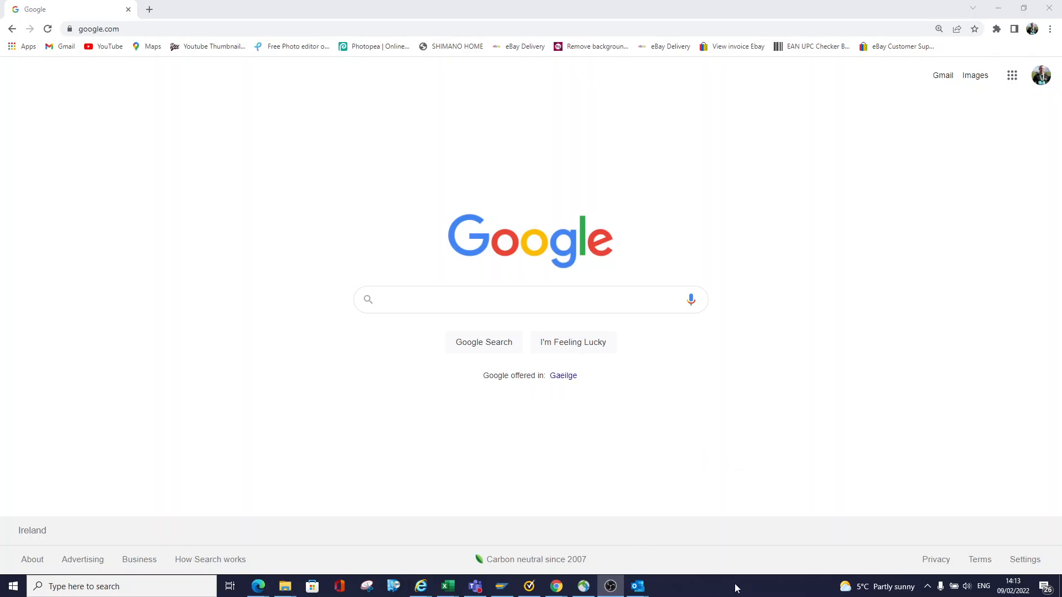
# Bring up the Windows taskbar's context menu from an empty taskbar area.
pyautogui.rightClick(737, 588)
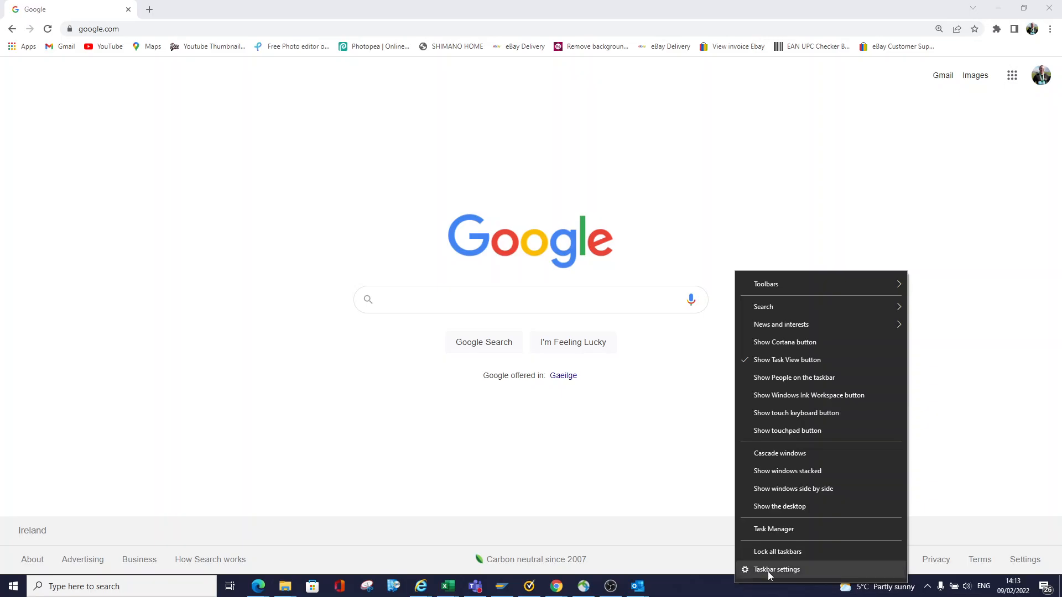
pyautogui.moveTo(770, 578)
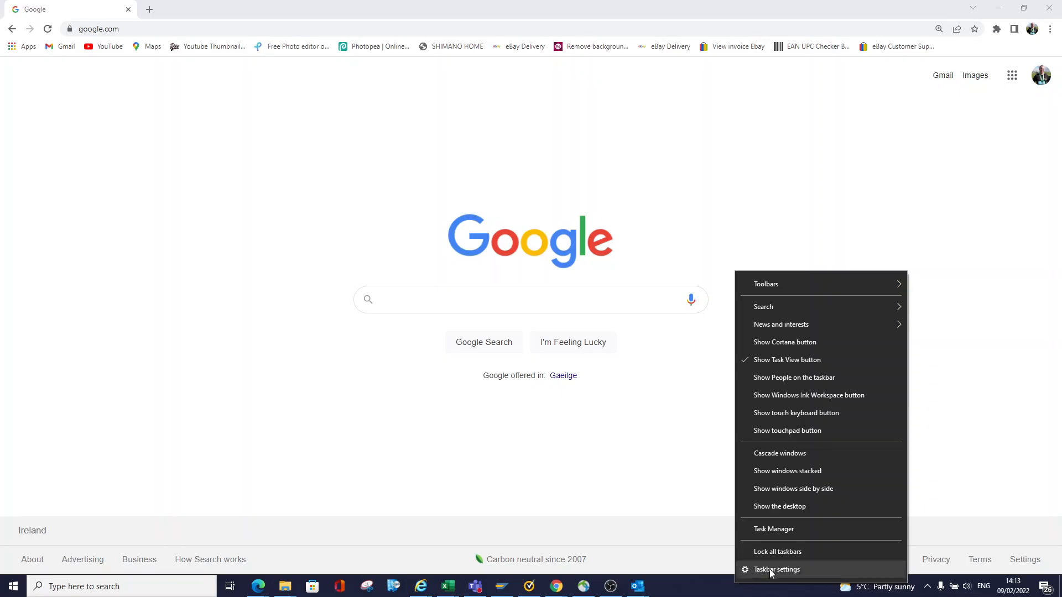
# Go to the Taskbar personalization page via 'Taskbar settings'.
pyautogui.click(779, 568)
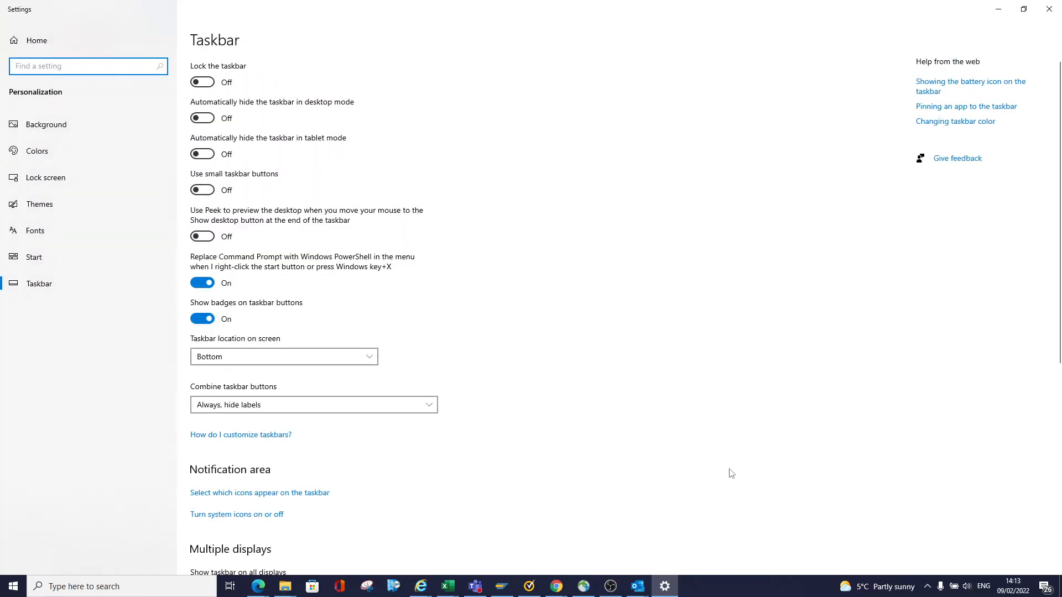
pyautogui.moveTo(299, 123)
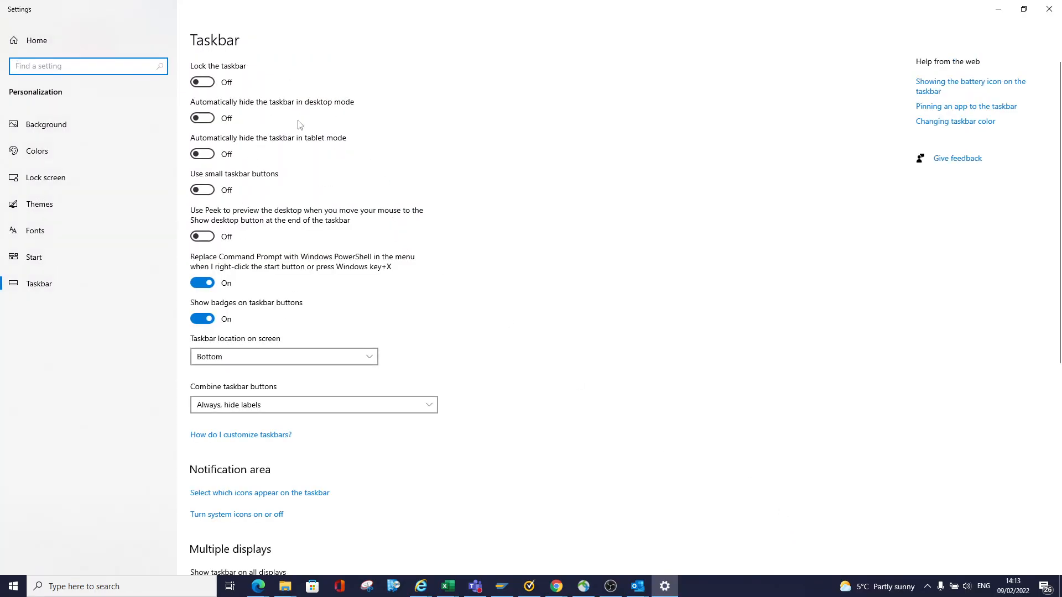
pyautogui.moveTo(458, 126)
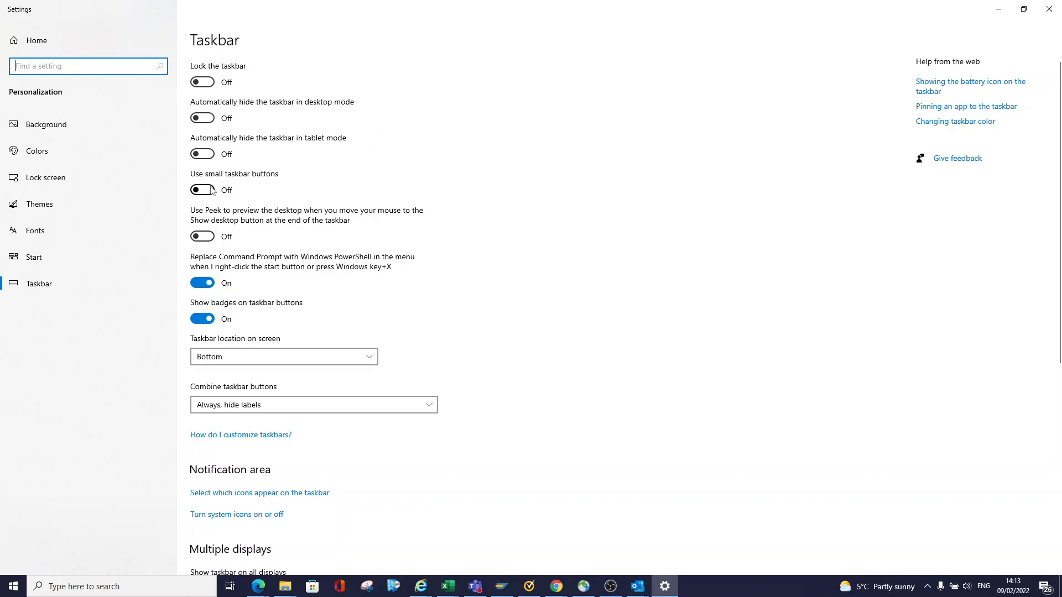
pyautogui.moveTo(205, 200)
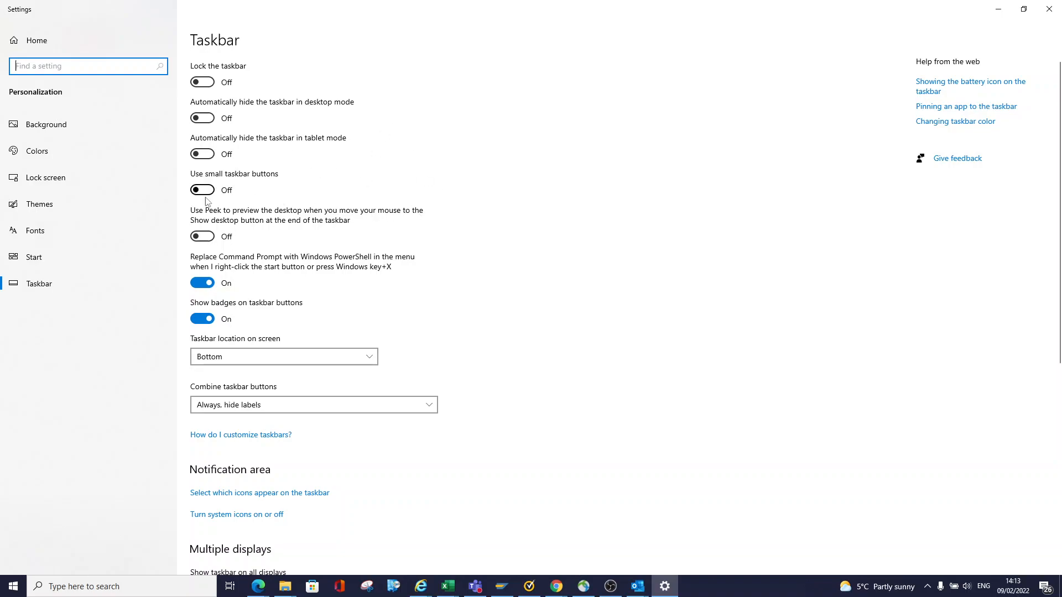
# Turn 'Use small taskbar buttons' On so the taskbar icons shrink.
pyautogui.click(202, 191)
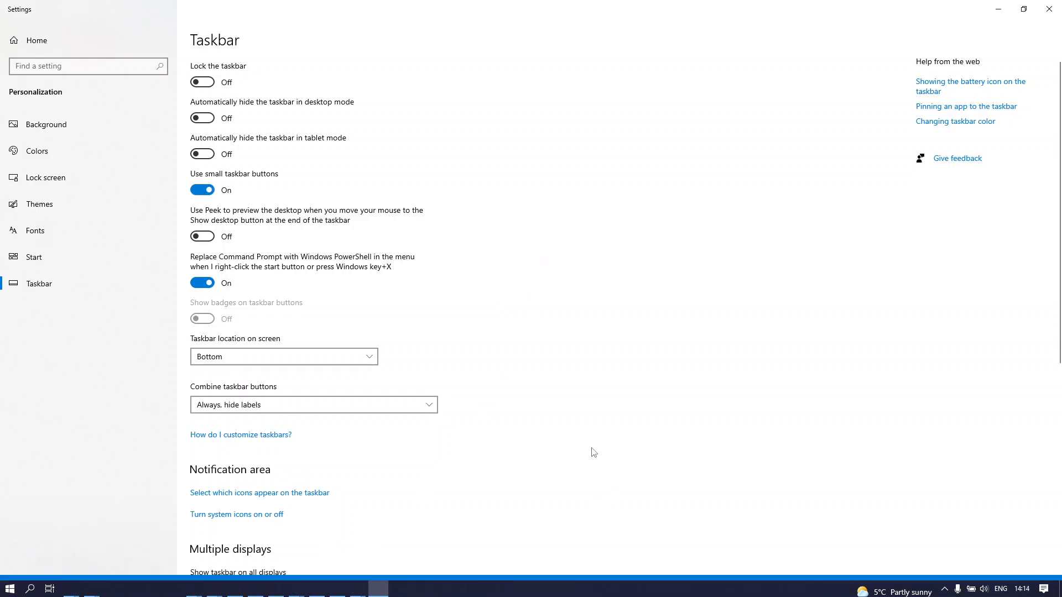
pyautogui.moveTo(618, 489)
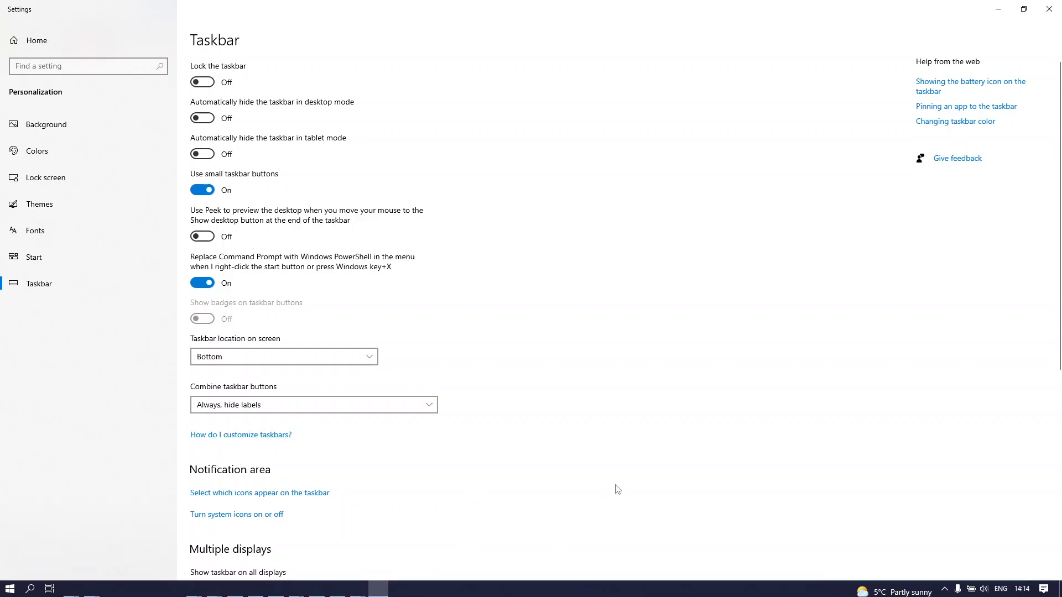
pyautogui.moveTo(555, 540)
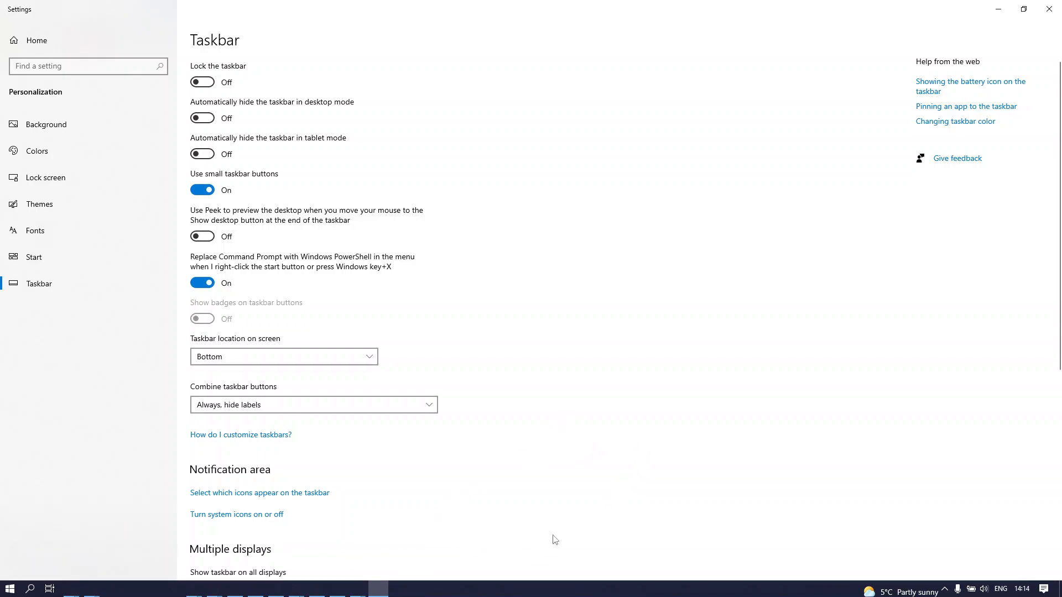
pyautogui.moveTo(594, 446)
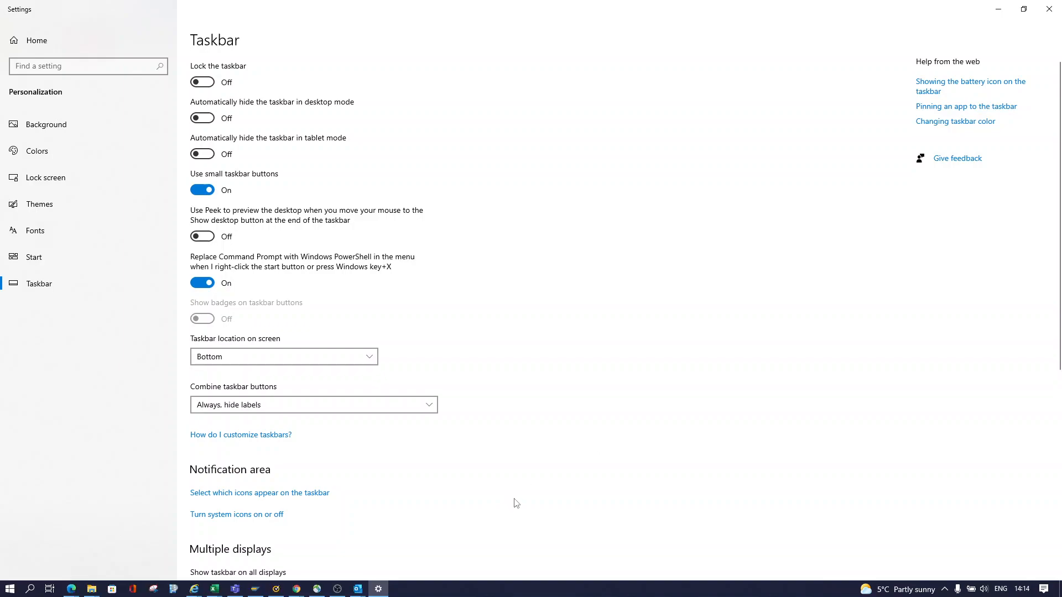
pyautogui.moveTo(590, 551)
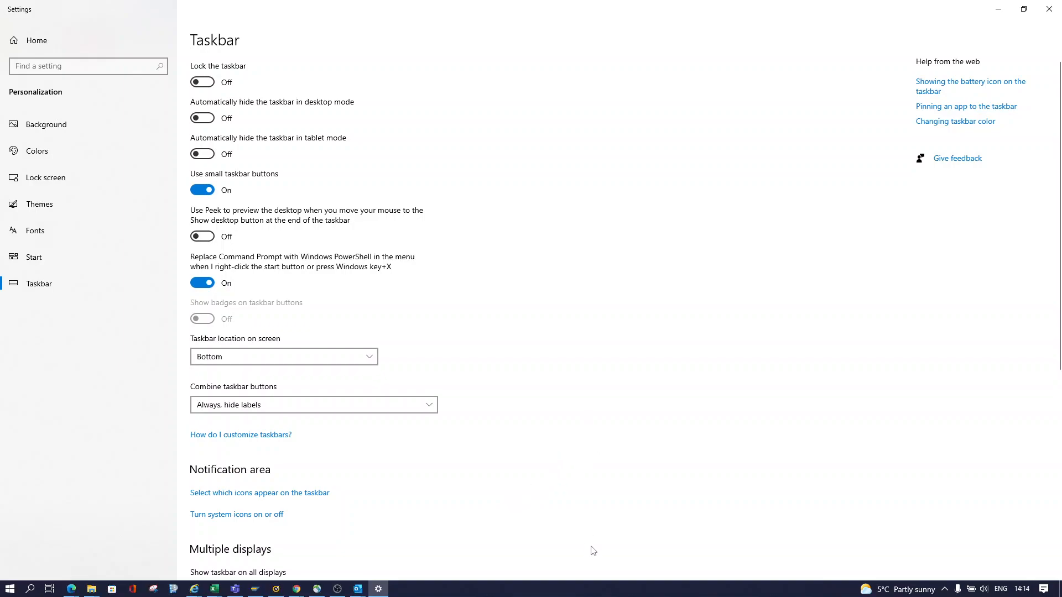
pyautogui.moveTo(386, 208)
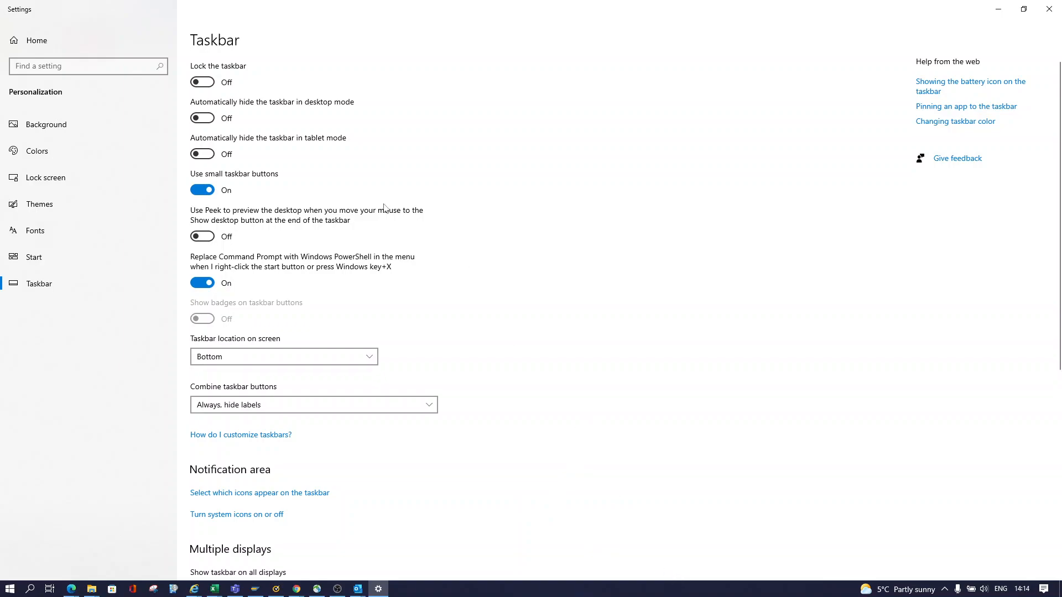
pyautogui.rightClick(698, 596)
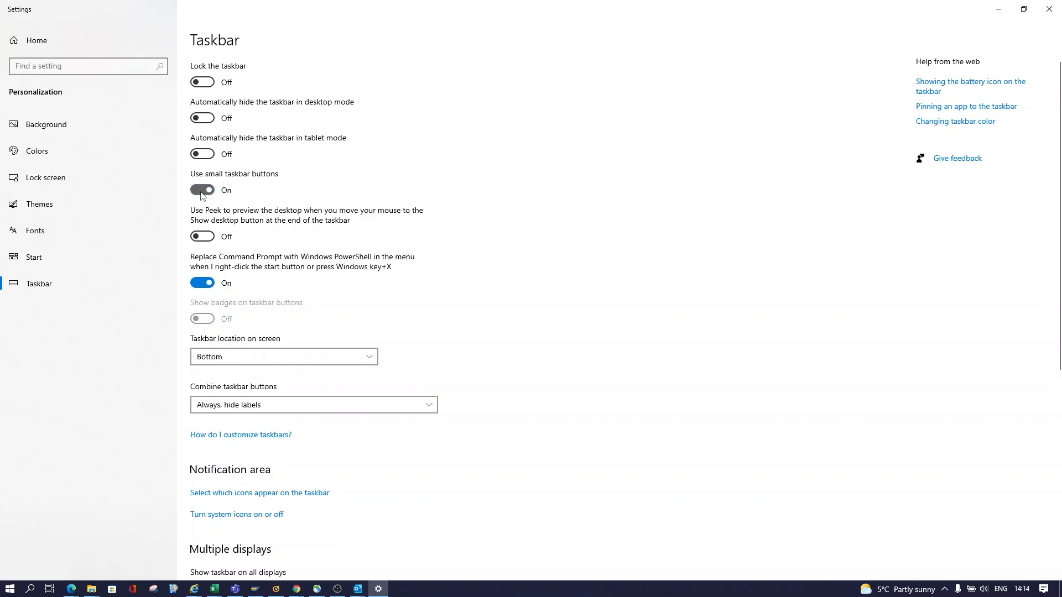
# Turn 'Use small taskbar buttons' Off to restore full-size taskbar icons.
pyautogui.click(201, 191)
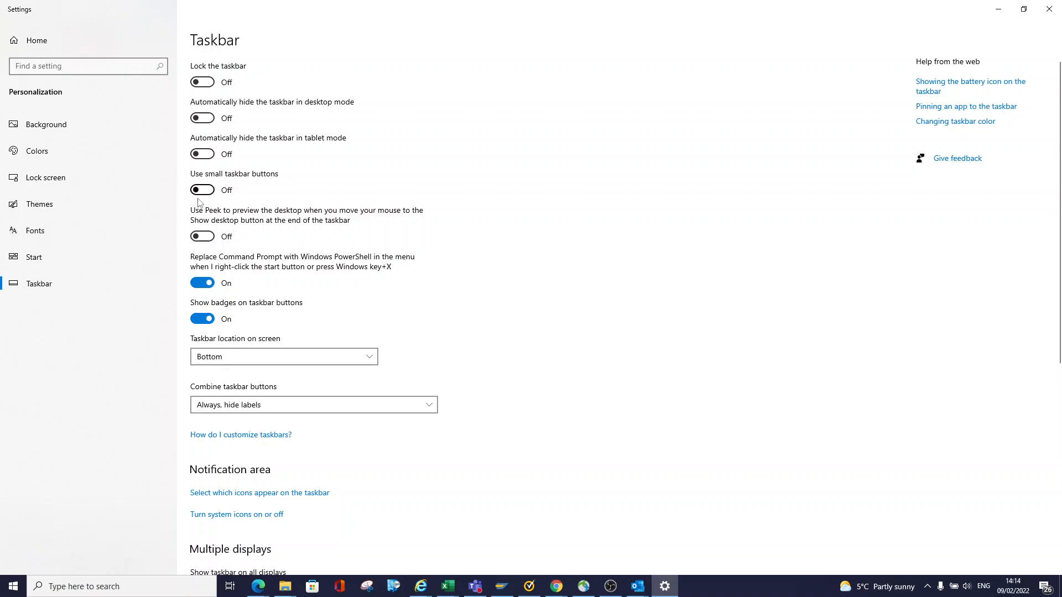
pyautogui.moveTo(282, 187)
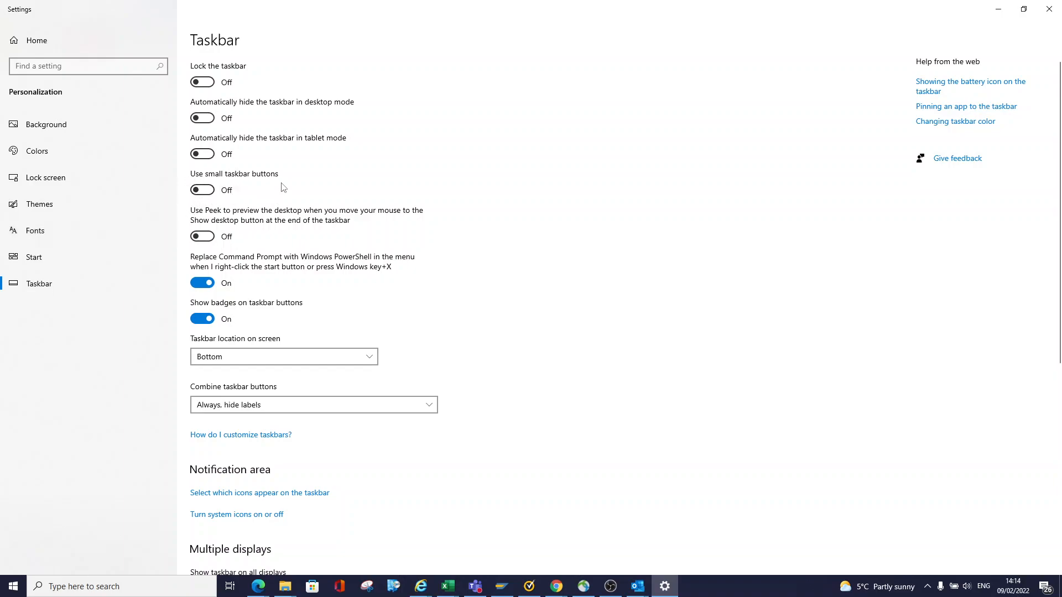